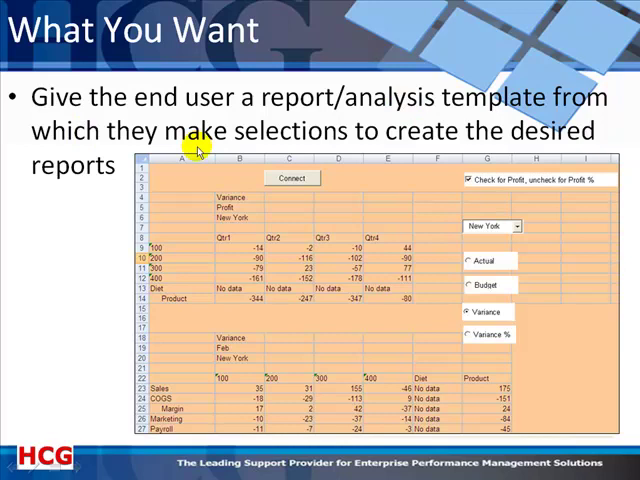
{"action": "mouse_move", "coordinate": [200, 180]}
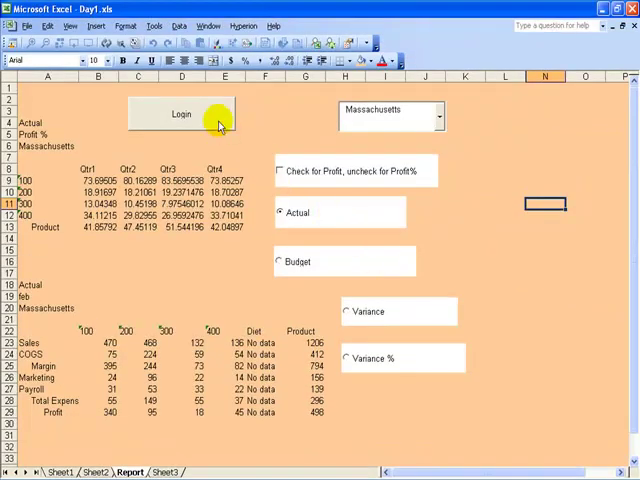
- Log in with the default user name so Massachusetts Profit refreshes as whole numbers
{"action": "left_click", "coordinate": [180, 114]}
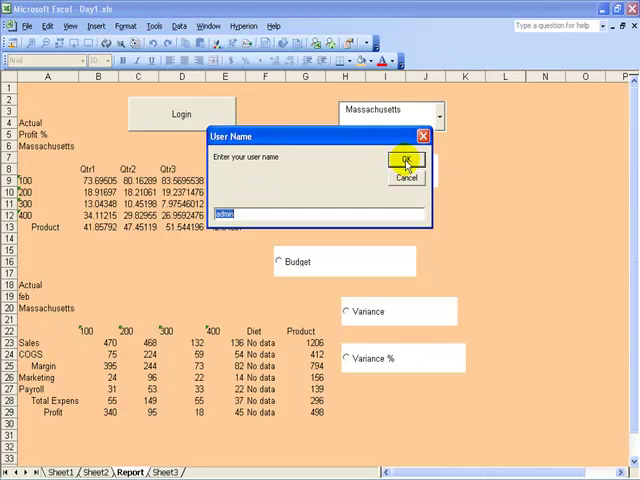
{"action": "left_click", "coordinate": [406, 162]}
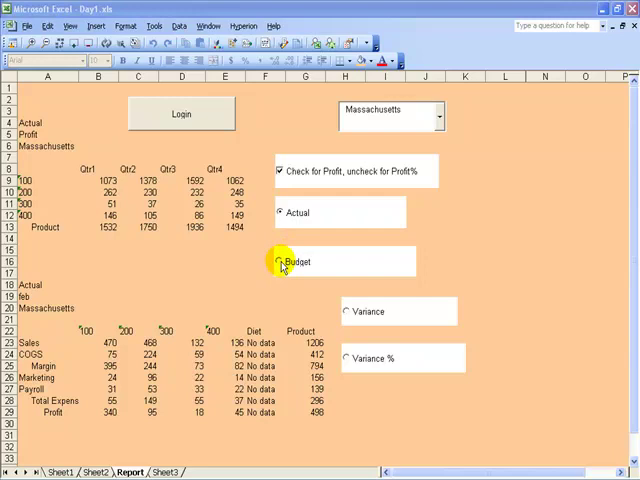
- Toggle the scenario between Budget and Actual, finishing on Budget for both grids
{"action": "left_click", "coordinate": [281, 261]}
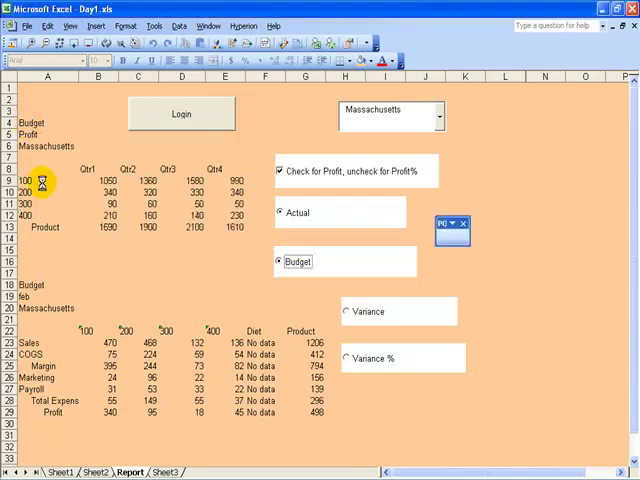
{"action": "left_click", "coordinate": [282, 261]}
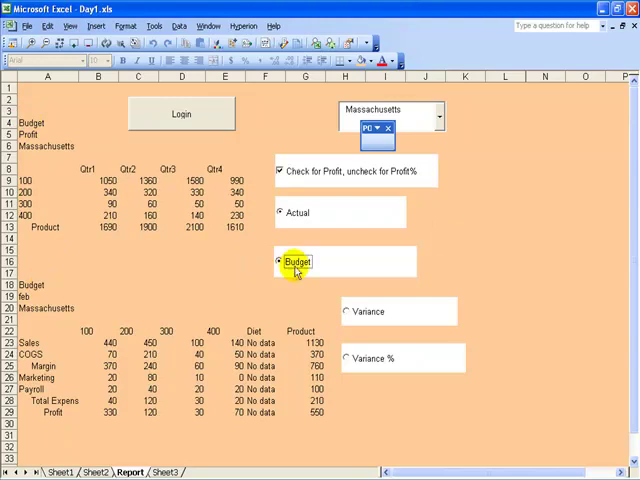
{"action": "left_click", "coordinate": [282, 212]}
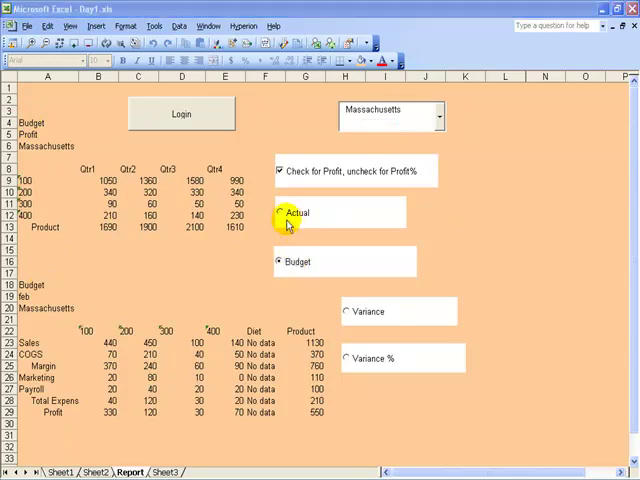
{"action": "left_click", "coordinate": [281, 212]}
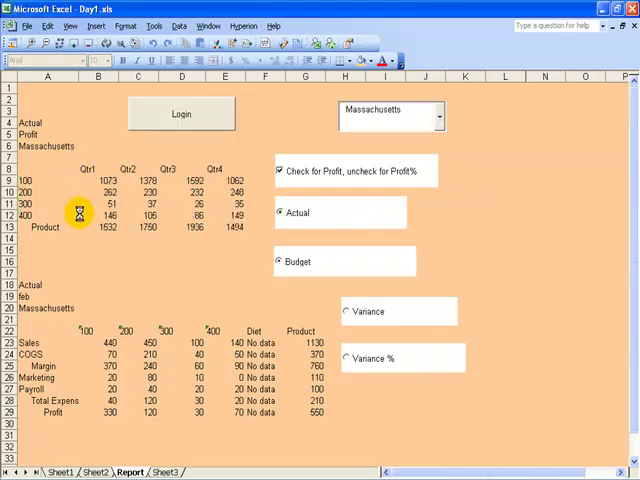
{"action": "left_click", "coordinate": [281, 261]}
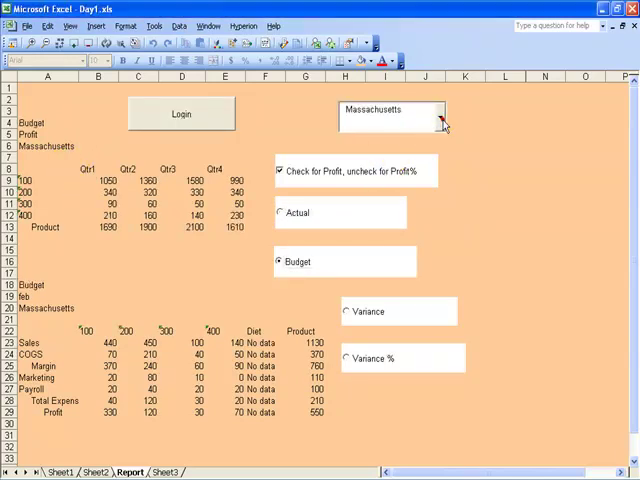
- Pick Nevada from the state dropdown so both grids retrieve Nevada data
{"action": "left_click", "coordinate": [439, 113]}
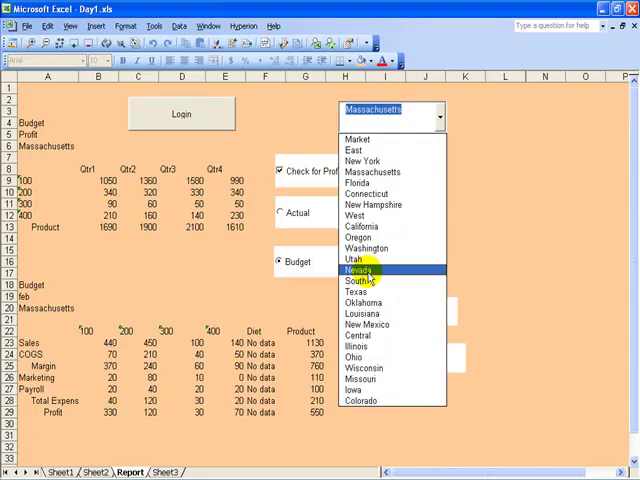
{"action": "left_click", "coordinate": [360, 270]}
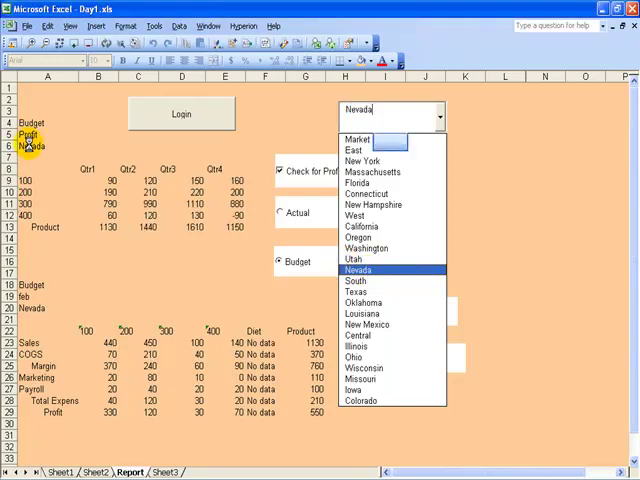
{"action": "left_click", "coordinate": [363, 270]}
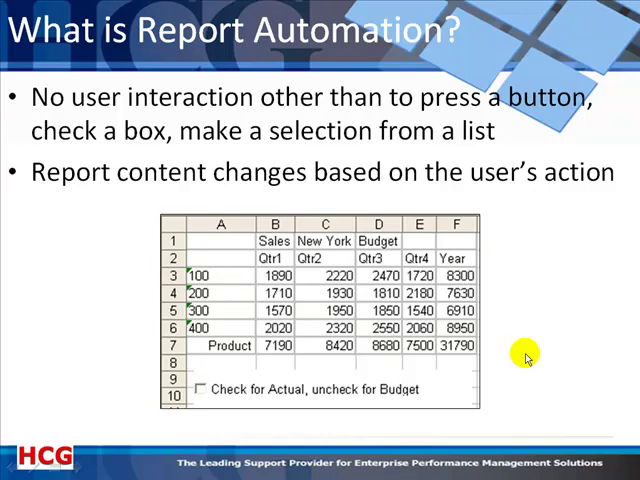
{"action": "mouse_move", "coordinate": [292, 186]}
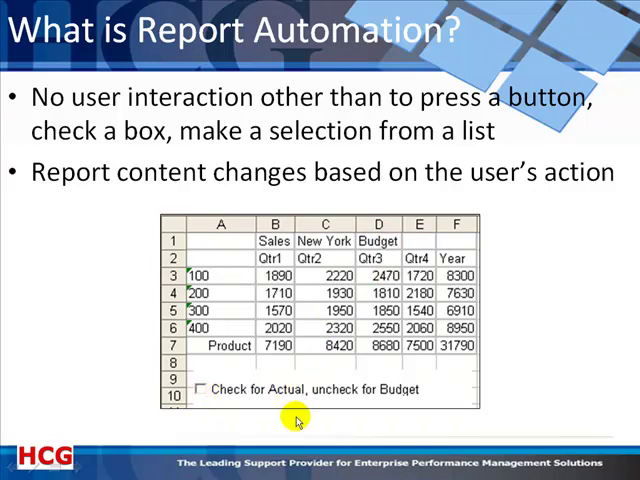
- Advance from 'What is Report Automation?' to the 'Complete Example' slide
{"action": "key", "text": "Right"}
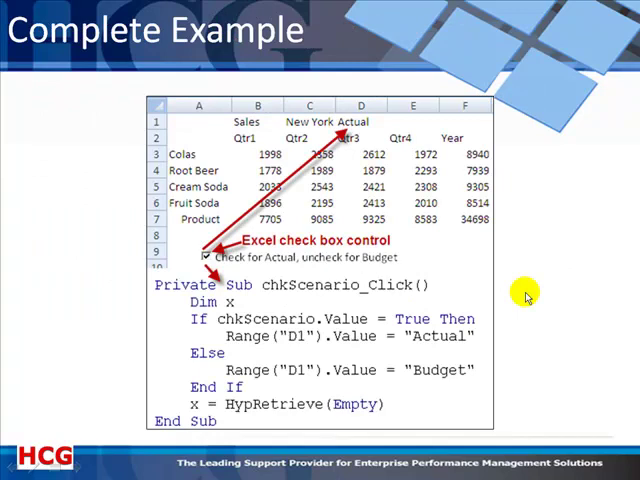
{"action": "mouse_move", "coordinate": [223, 122]}
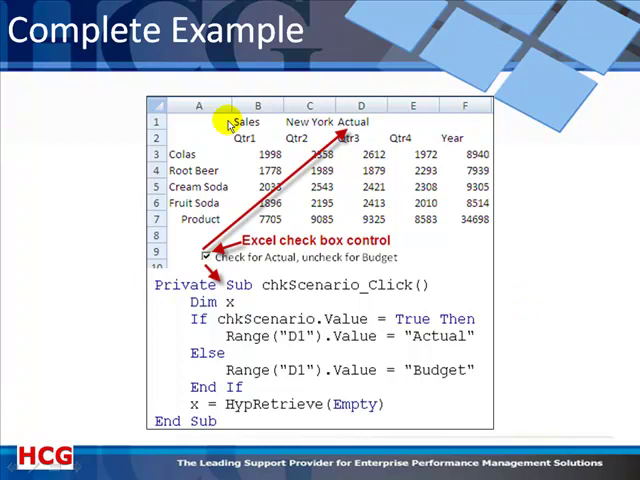
{"action": "mouse_move", "coordinate": [355, 122]}
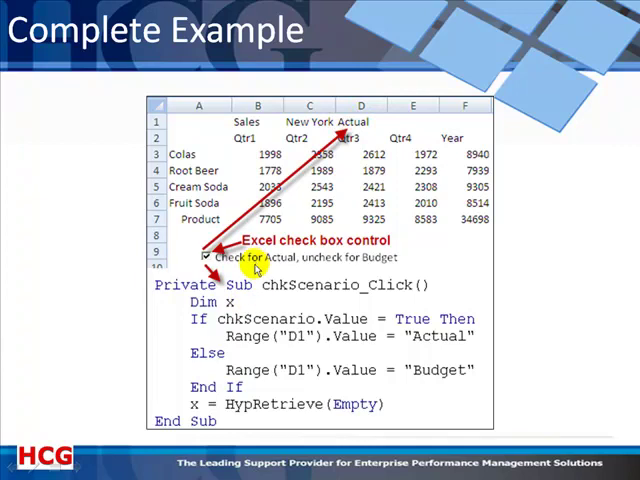
{"action": "mouse_move", "coordinate": [255, 320]}
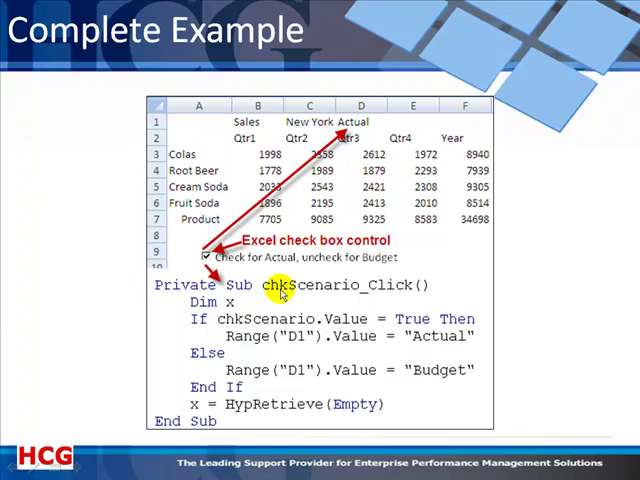
{"action": "mouse_move", "coordinate": [272, 356]}
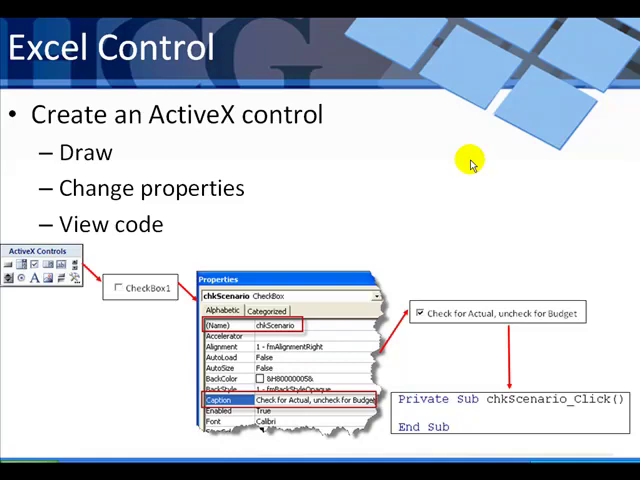
{"action": "mouse_move", "coordinate": [175, 237]}
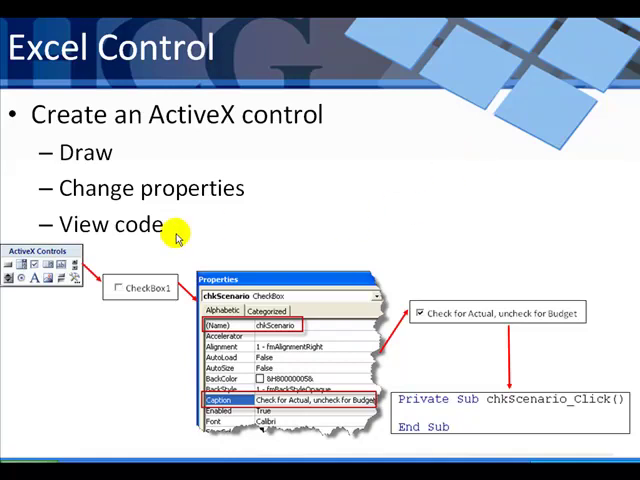
{"action": "mouse_move", "coordinate": [447, 372]}
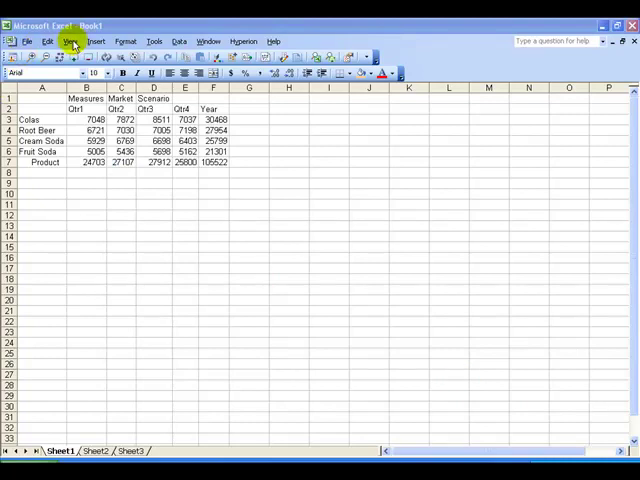
- Display the Control Toolbox toolbar from View > Toolbars
{"action": "left_click", "coordinate": [70, 40]}
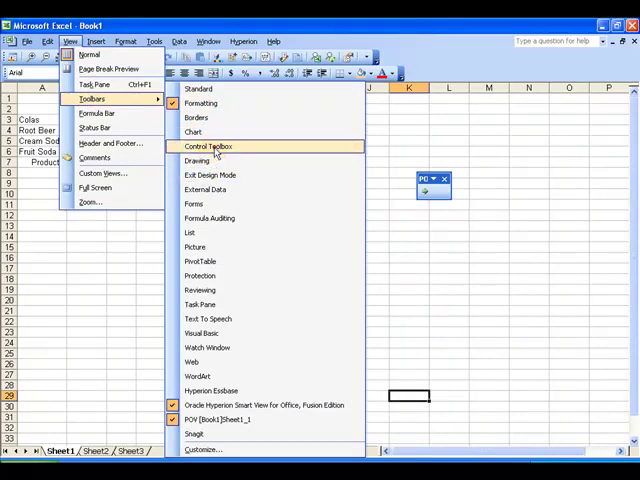
{"action": "left_click", "coordinate": [209, 147]}
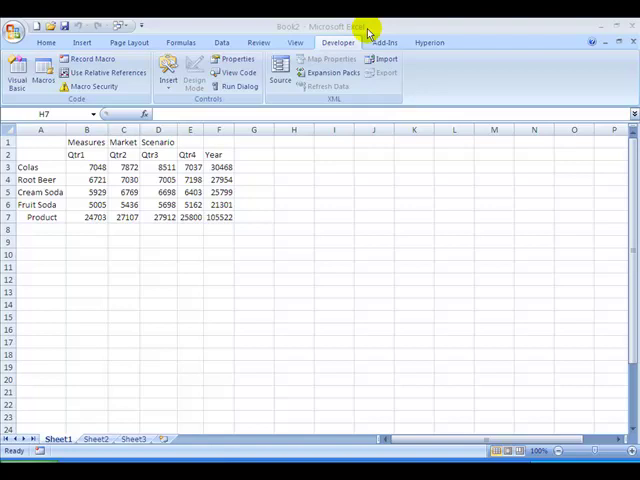
{"action": "mouse_move", "coordinate": [345, 42]}
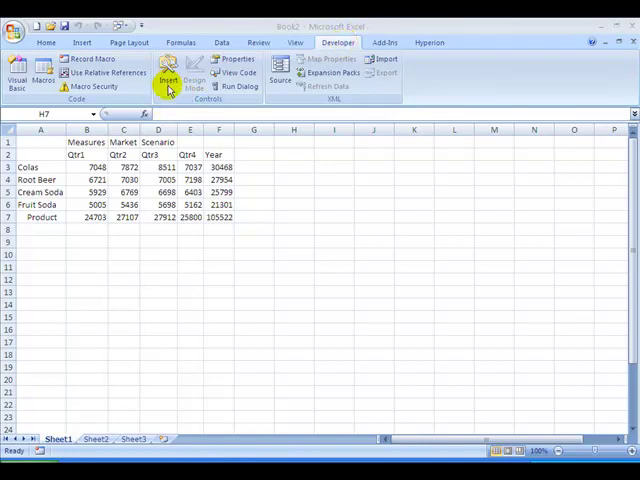
- Open the Developer tab's Insert gallery of Form and ActiveX controls
{"action": "left_click", "coordinate": [167, 78]}
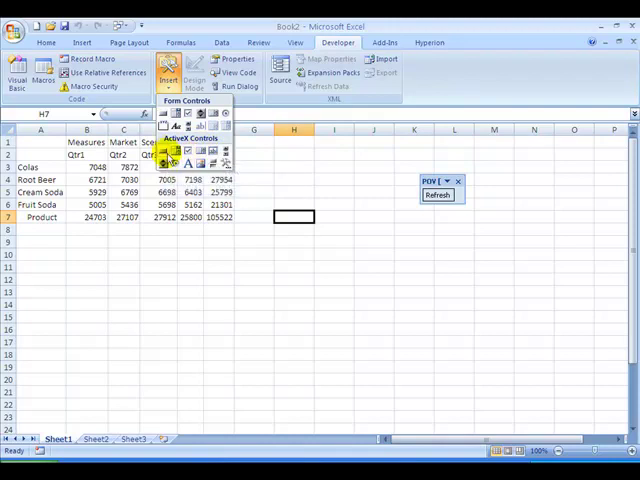
{"action": "mouse_move", "coordinate": [221, 151]}
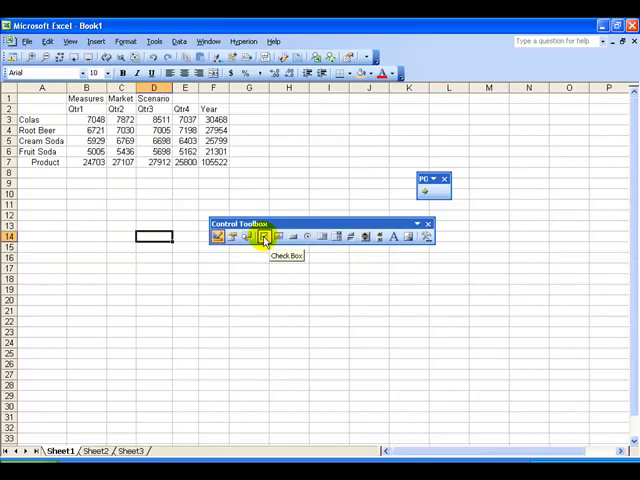
- Draw the ActiveX check box CheckBox1 over cells B10 to C12
{"action": "left_click", "coordinate": [264, 237]}
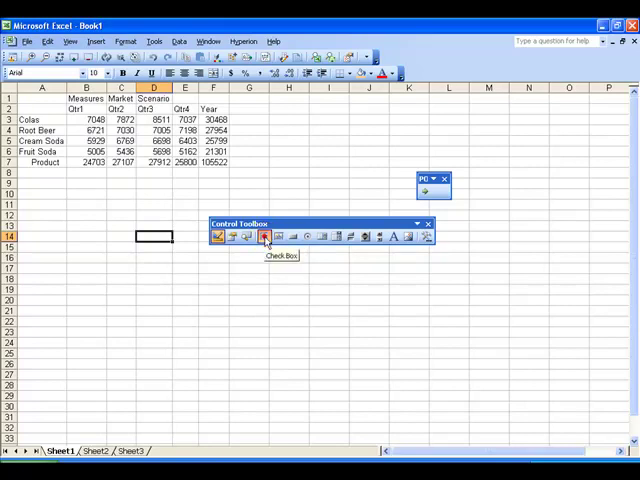
{"action": "left_click", "coordinate": [265, 237]}
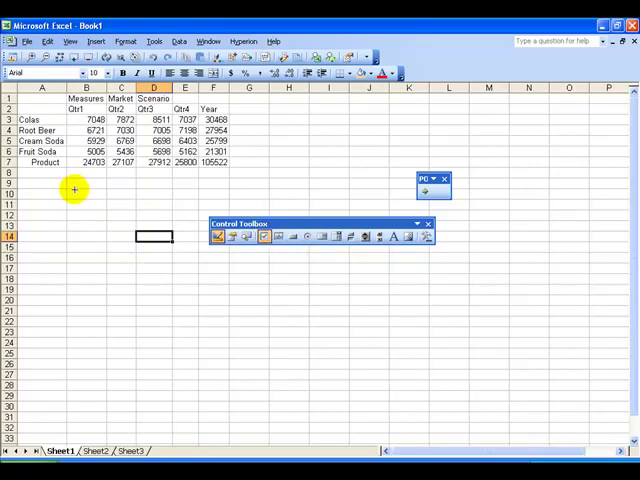
{"action": "left_click_drag", "start_coordinate": [70, 195], "coordinate": [170, 215]}
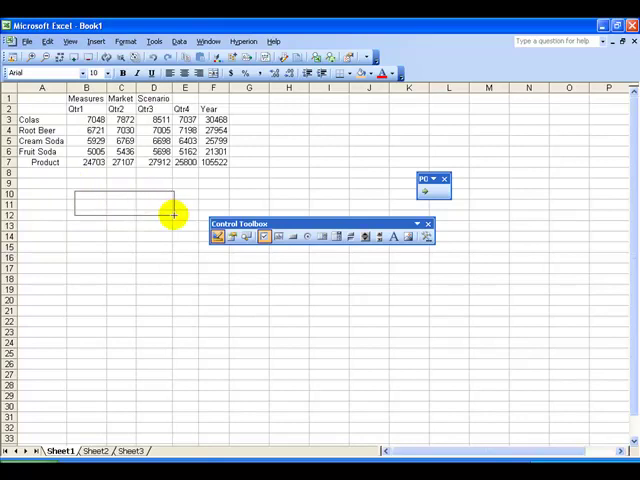
{"action": "left_click", "coordinate": [264, 237]}
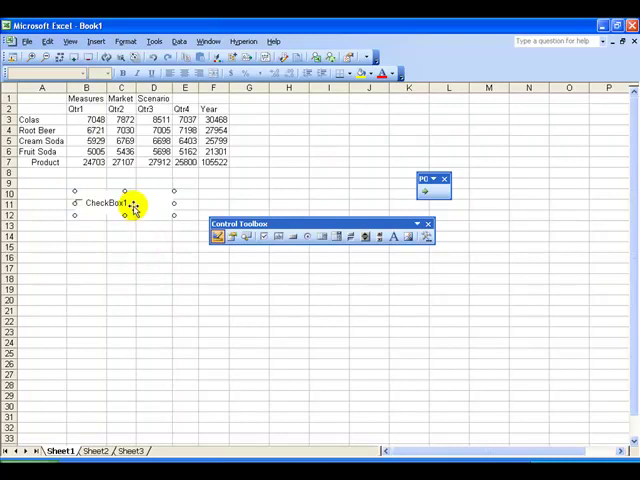
- Open CheckBox1's Properties from its right-click menu
{"action": "right_click", "coordinate": [124, 217]}
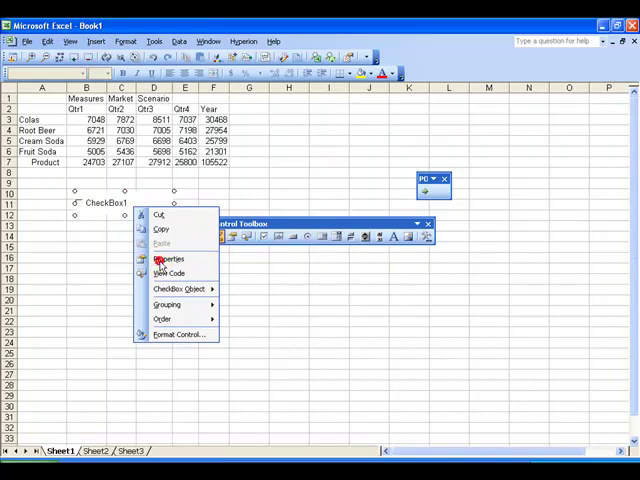
{"action": "mouse_move", "coordinate": [285, 184]}
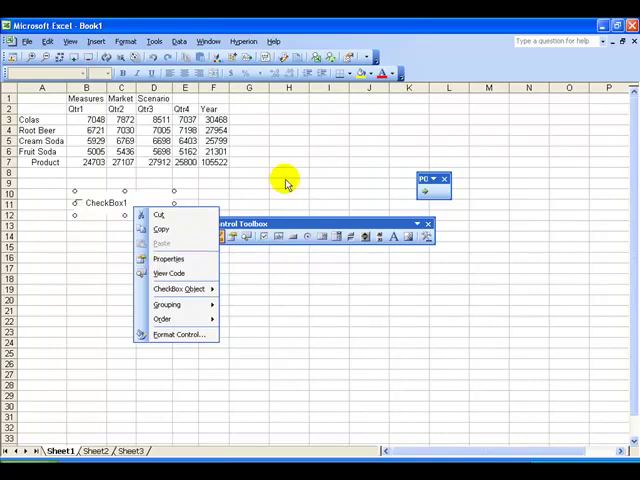
{"action": "left_click", "coordinate": [169, 259]}
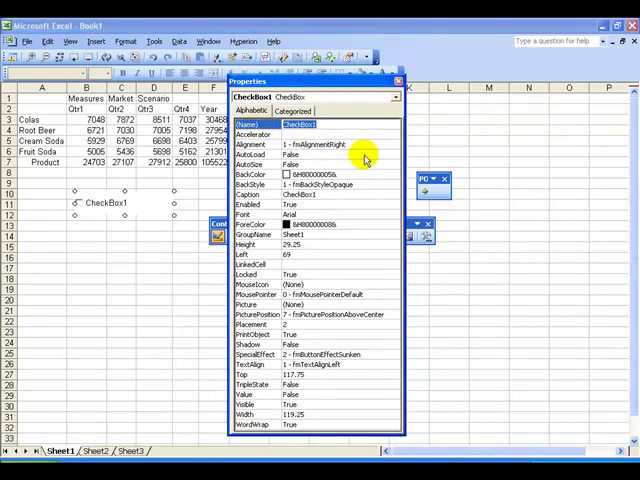
- Set (Name) to chkScenario and Caption to 'Check for Actual, uncheck for Budget'
{"action": "type", "text": "chN"}
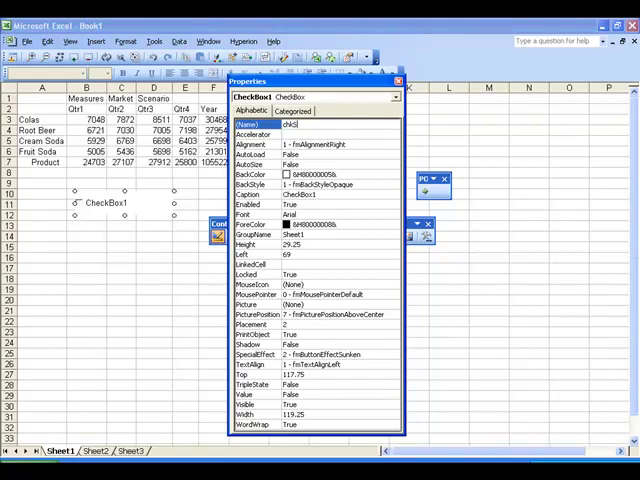
{"action": "type", "text": "cenario"}
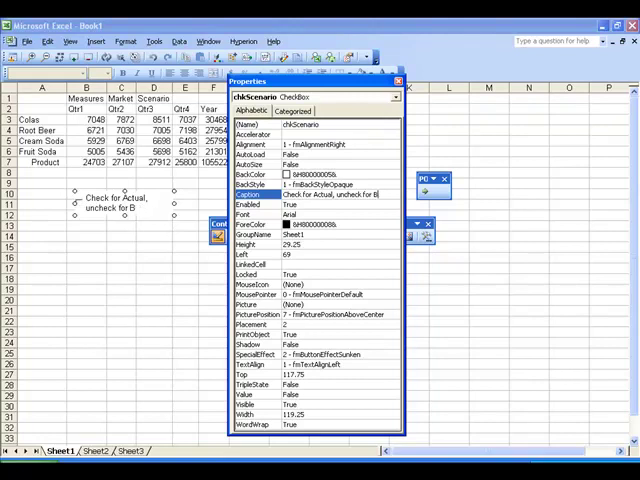
{"action": "type", "text": "du"}
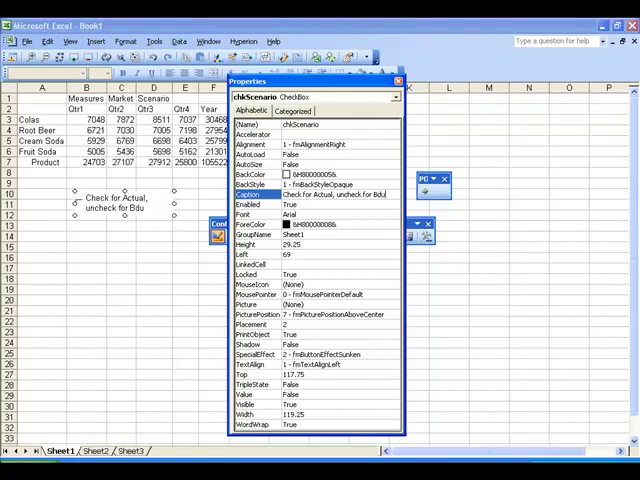
{"action": "type", "text": "Budget"}
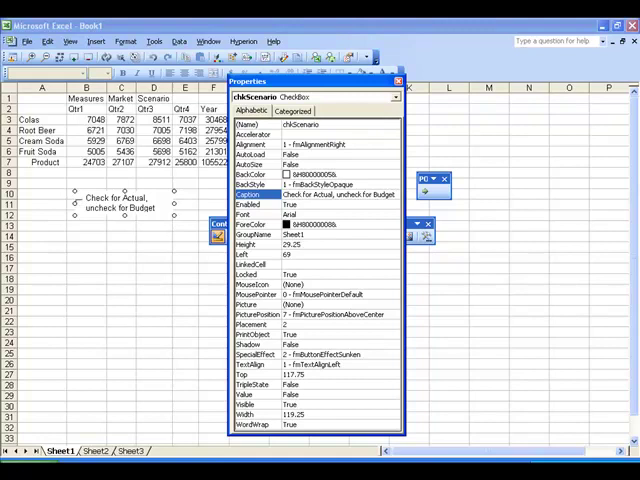